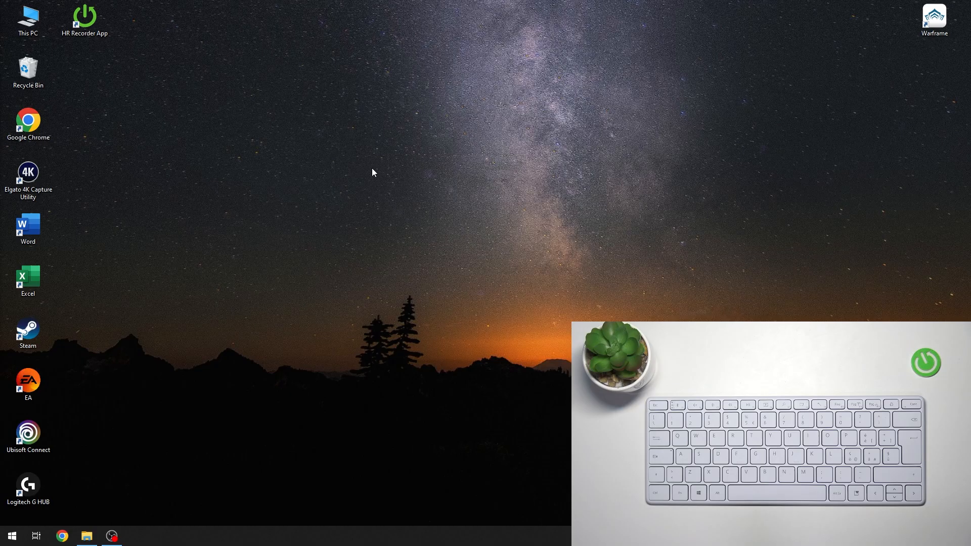
mouse_move(361, 159)
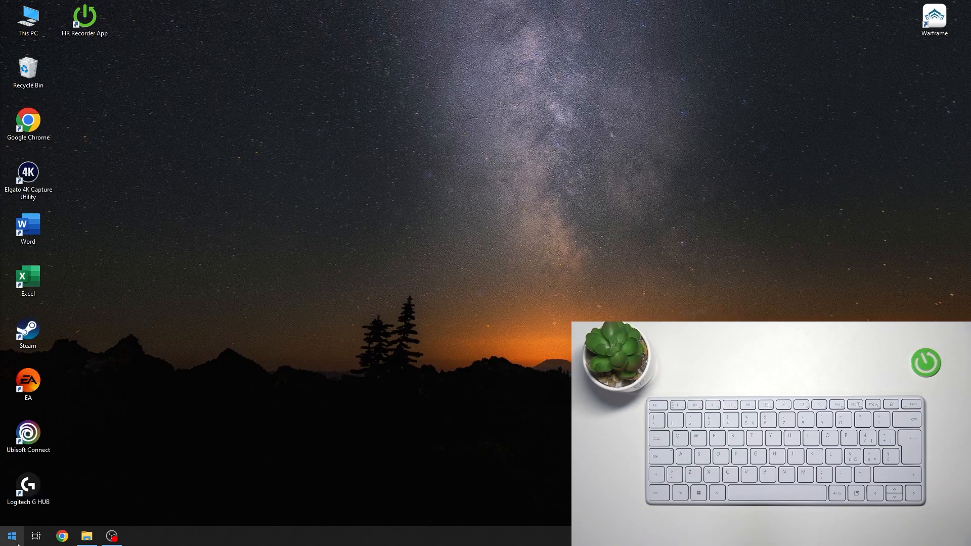
Step: Reach the Bluetooth & other devices page from the Start menu
click(10, 537)
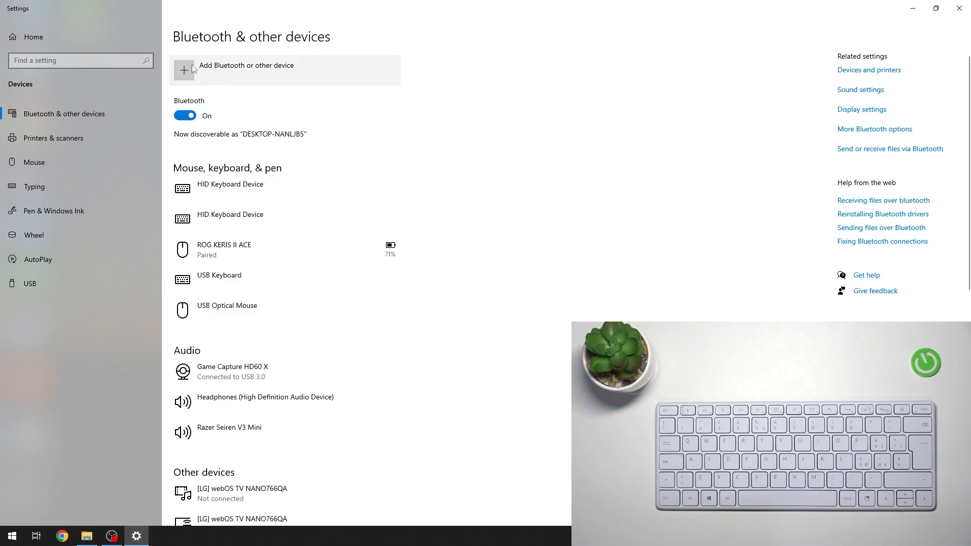
Step: Add a Bluetooth device and select Designer Compact Keyboard, retrying until the PIN prompt appears
click(246, 65)
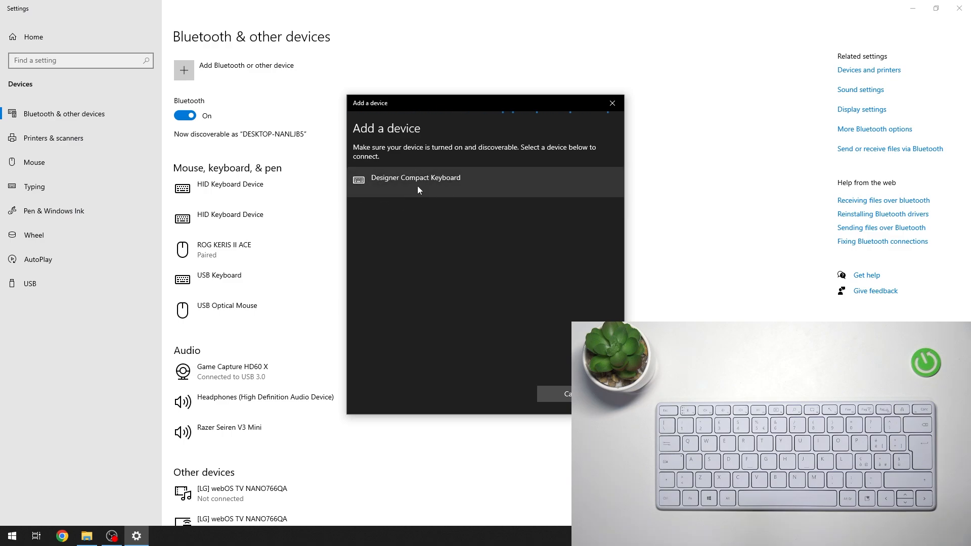
click(416, 178)
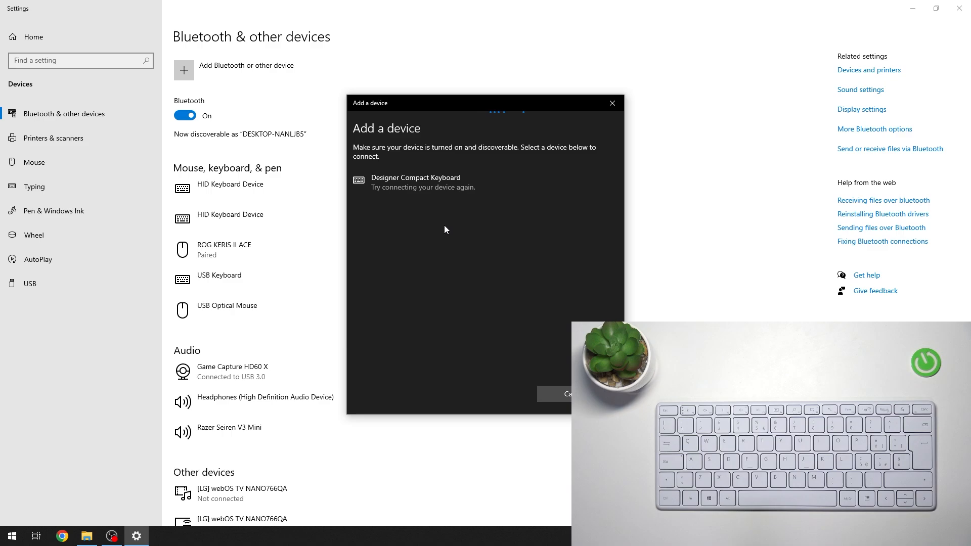
click(422, 183)
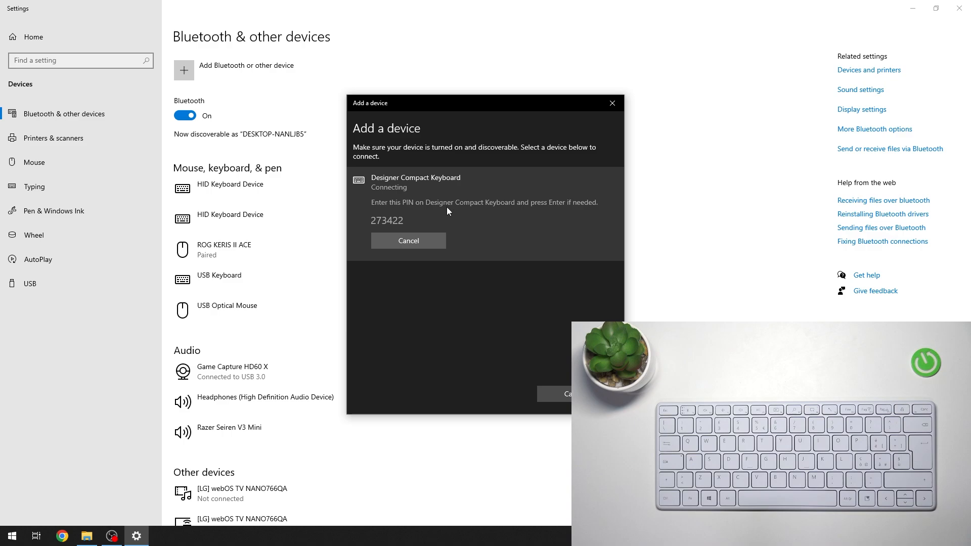
mouse_move(340, 210)
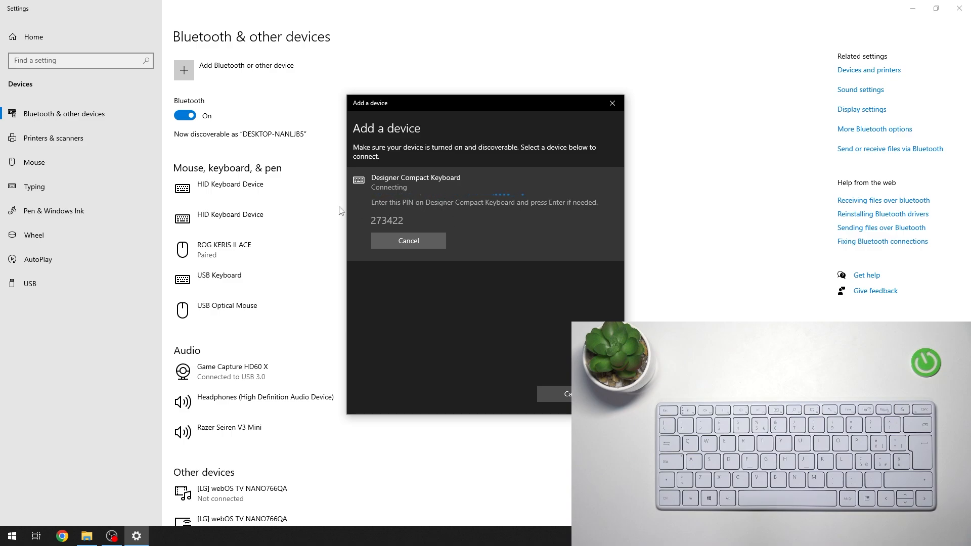
mouse_move(406, 192)
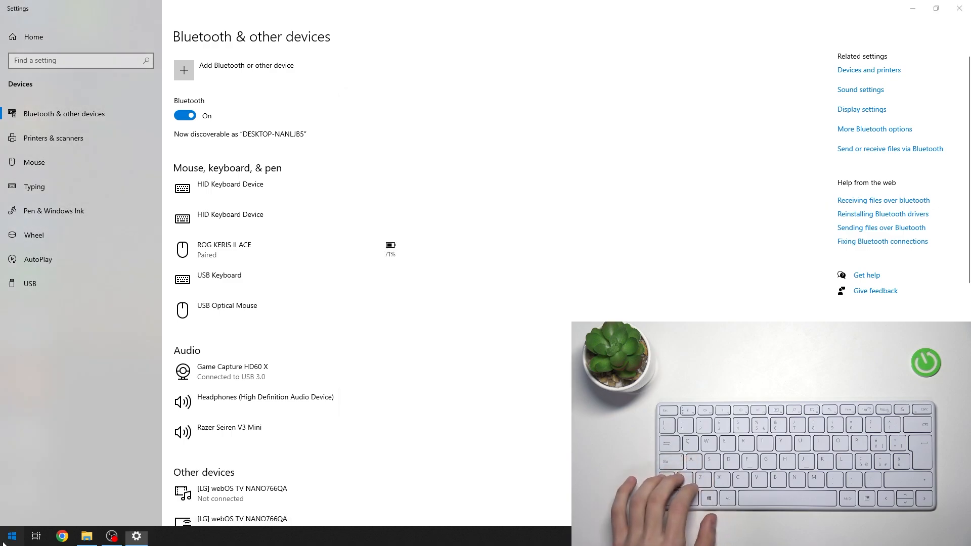
Step: Test the paired keyboard by typing 'eyufgweuyfgeuyrfwe' into search
text(eyufgweuyfgeuyrfwe)
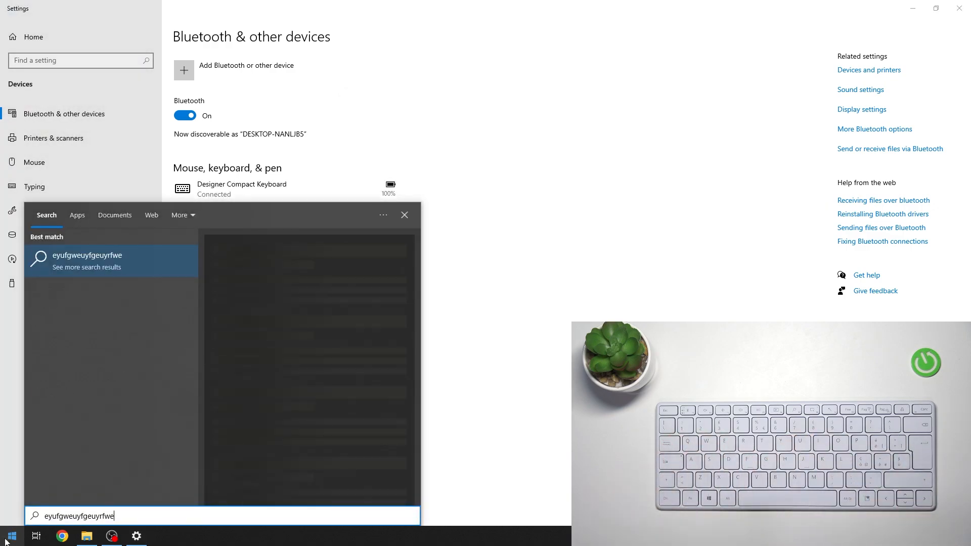